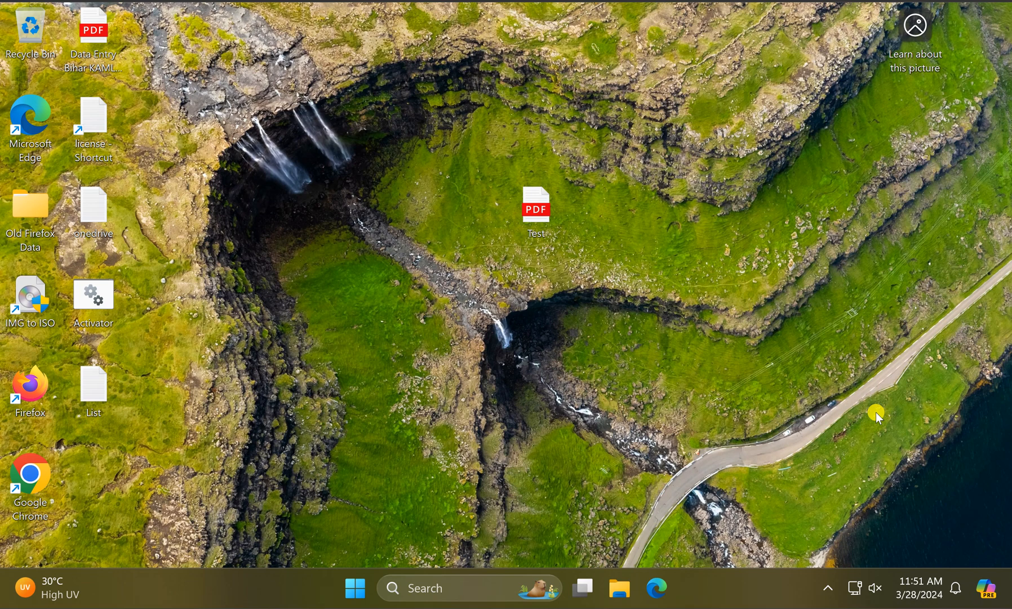
{"action": "mouse_move", "coordinate": [452, 588]}
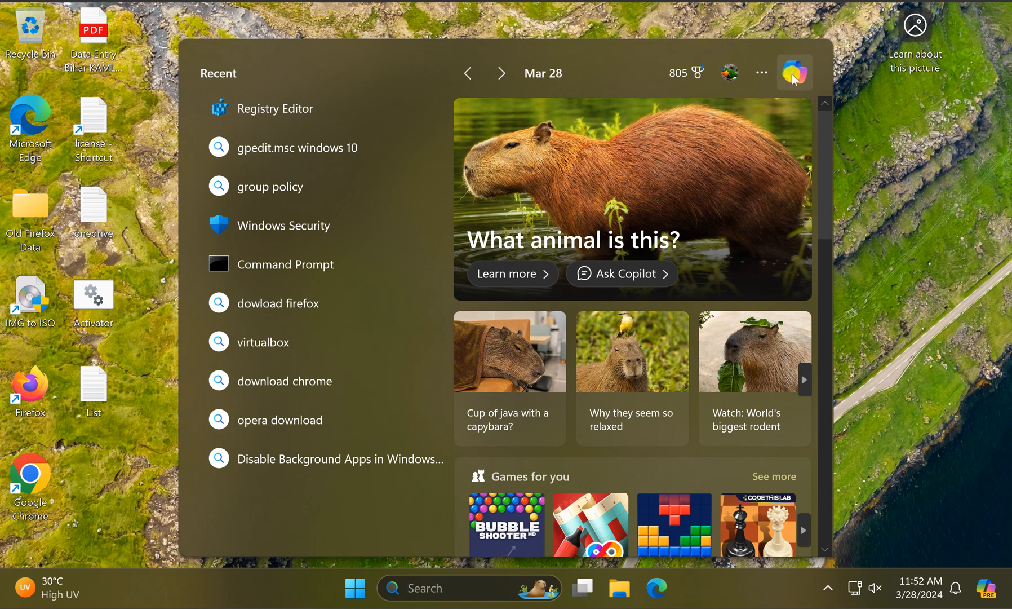
{"action": "mouse_move", "coordinate": [793, 71]}
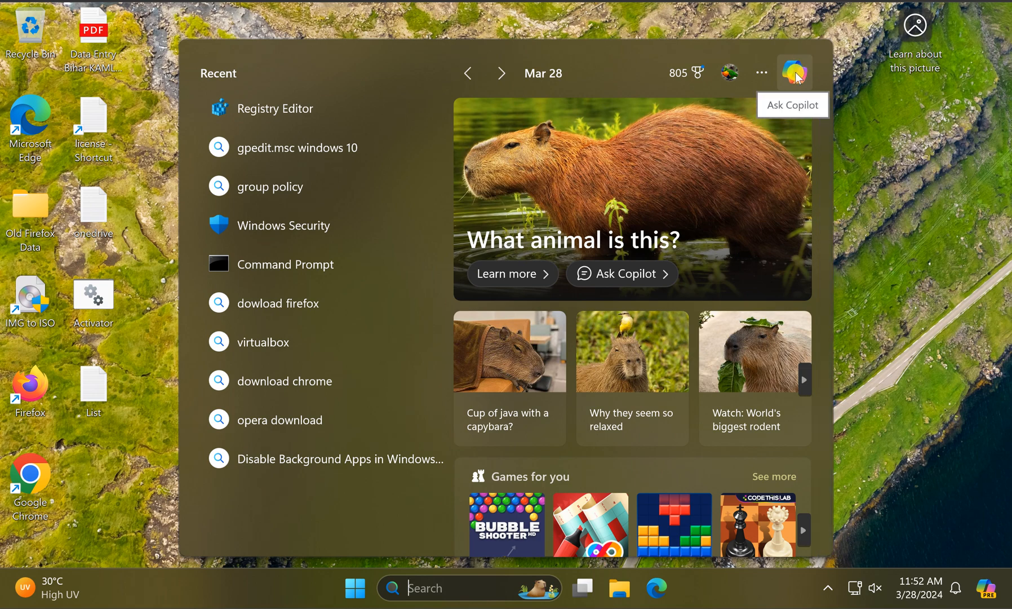
{"action": "mouse_move", "coordinate": [796, 73]}
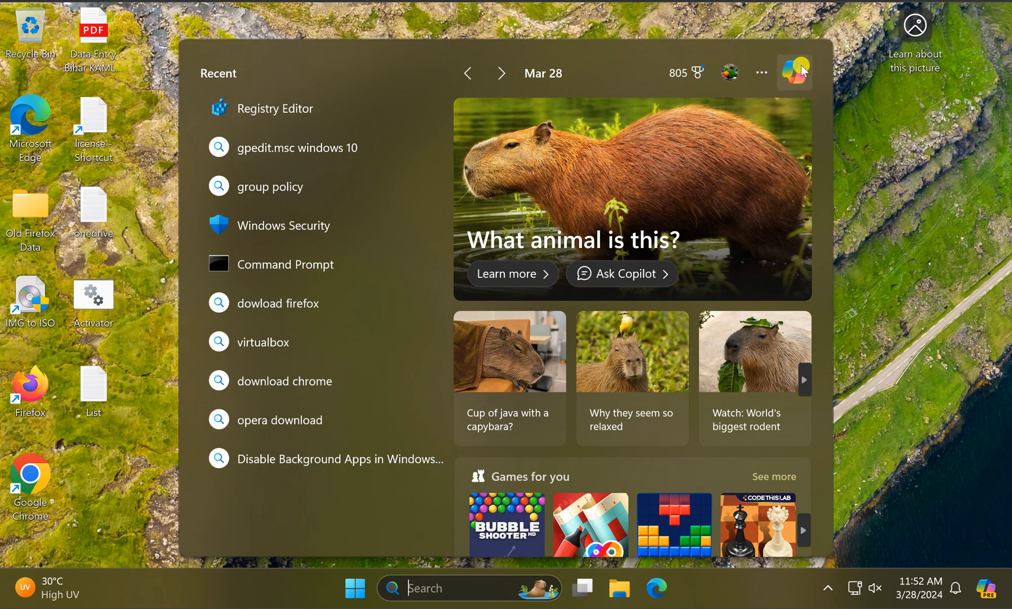
- Launch Registry Editor from the Start menu by searching 'registry Editor'
{"action": "left_click", "coordinate": [355, 588]}
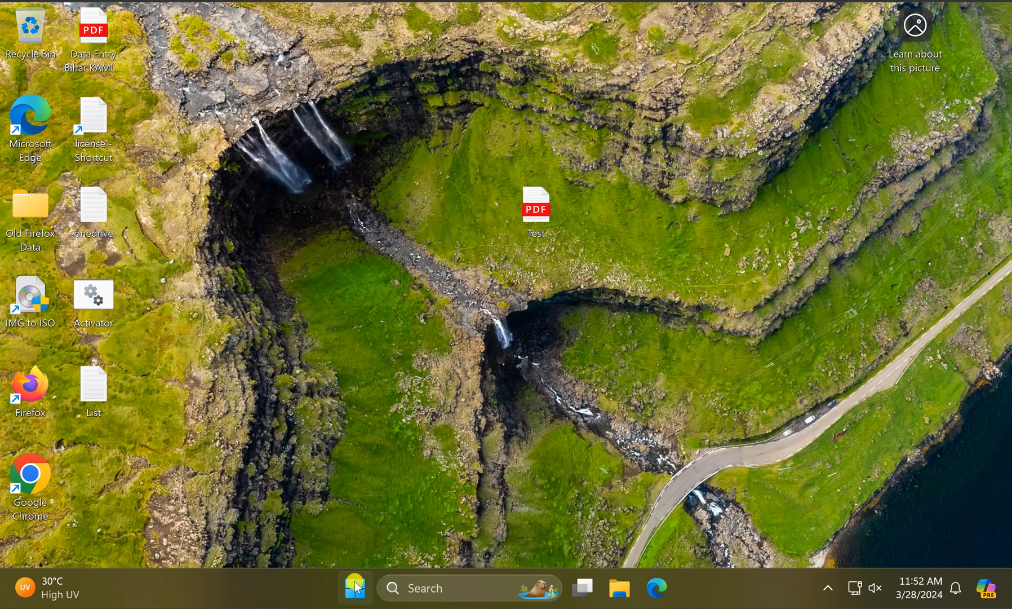
{"action": "left_click", "coordinate": [354, 587]}
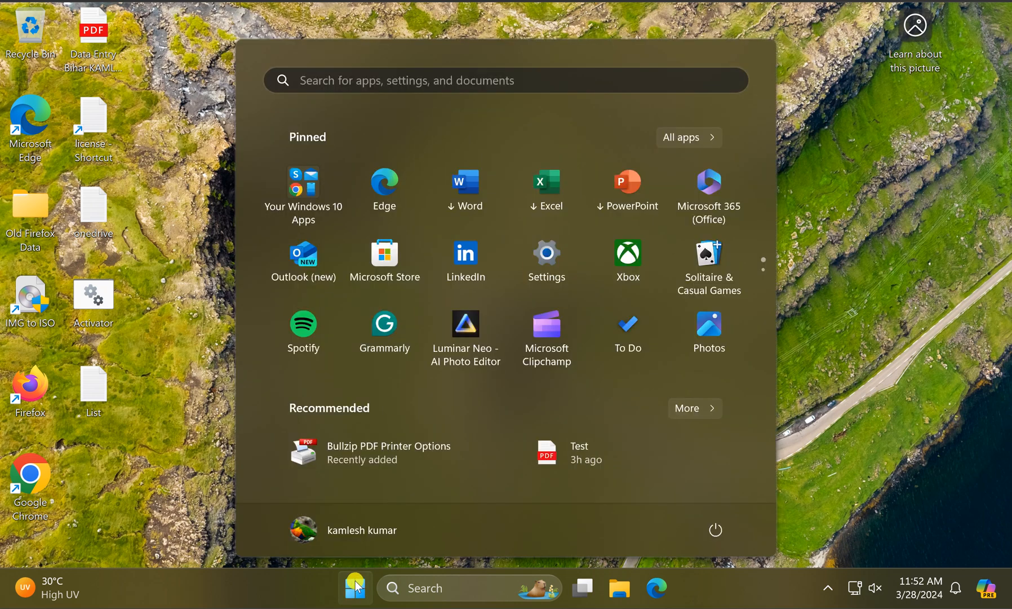
{"action": "type", "text": "registry Editor"}
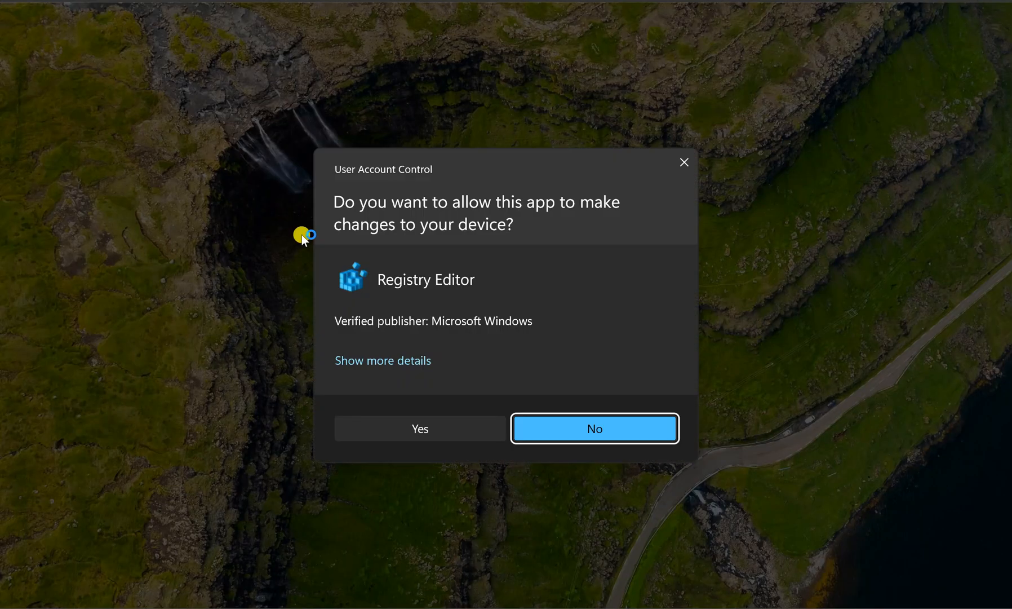
{"action": "mouse_move", "coordinate": [416, 429]}
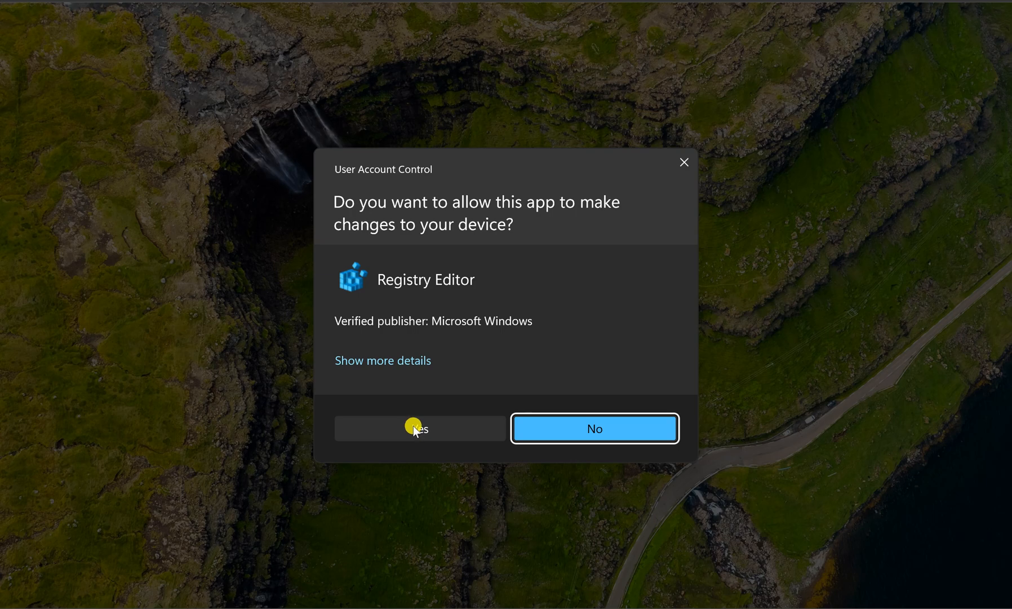
- Approve the UAC prompt and browse to HKEY_LOCAL_MACHINE\SOFTWARE\Policies\Microsoft\Windows
{"action": "left_click", "coordinate": [419, 428]}
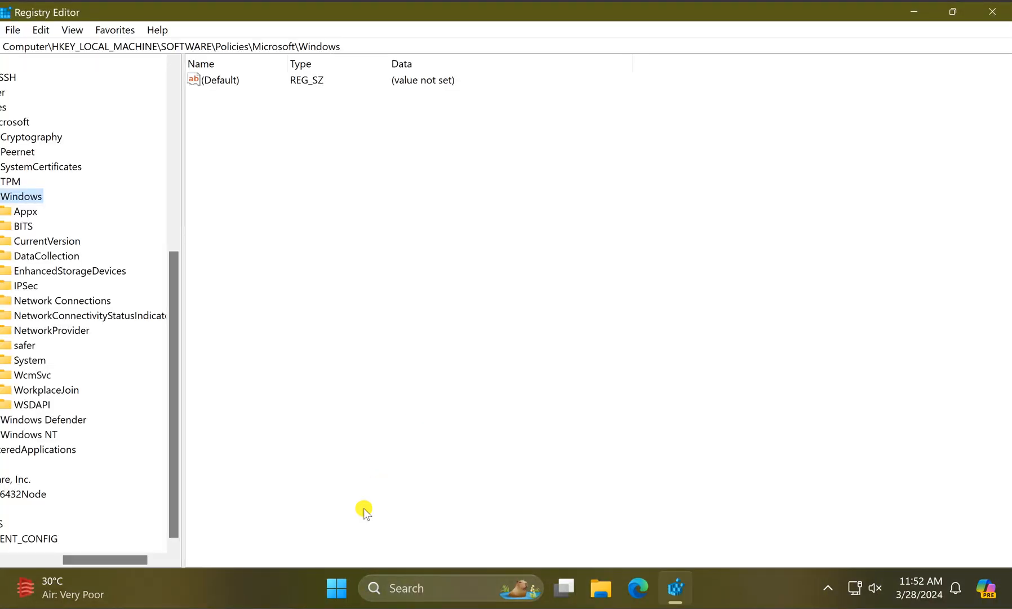
{"action": "left_click", "coordinate": [232, 46]}
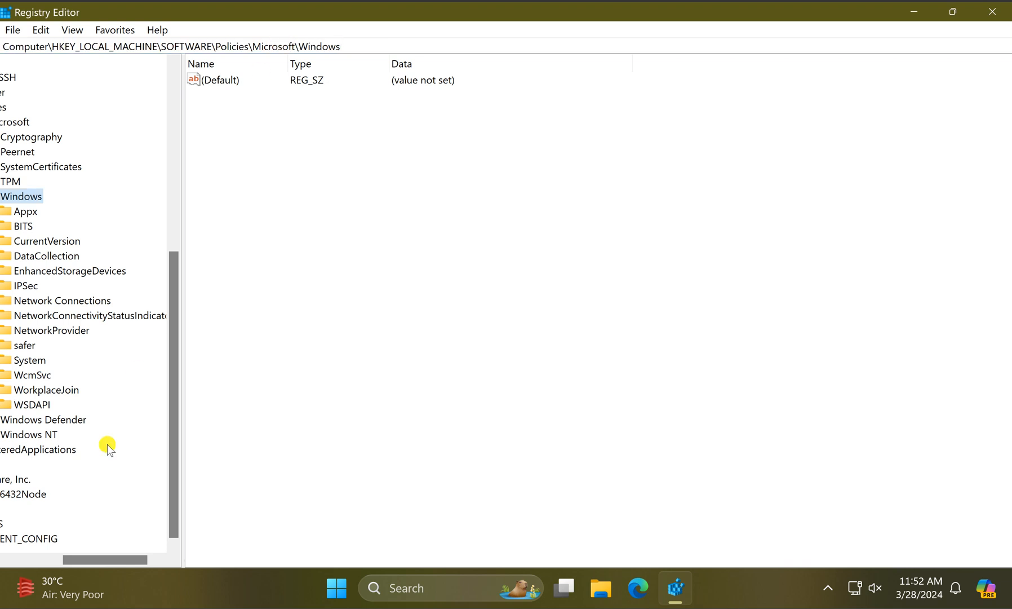
{"action": "scroll", "scroll_direction": "left", "scroll_amount": 3}
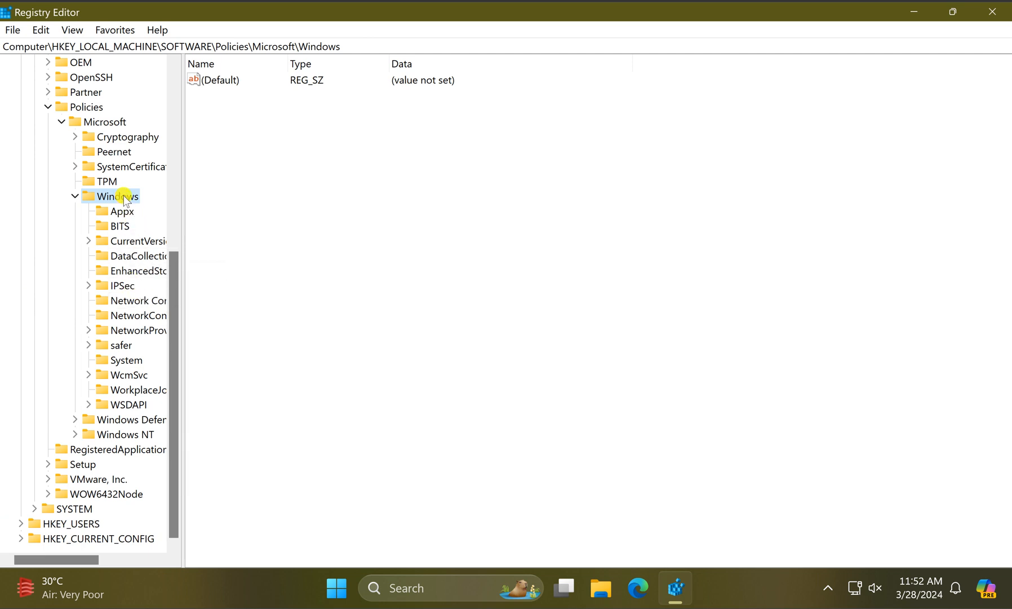
- Add a subkey named Explorer under the Windows policies key and select it
{"action": "right_click", "coordinate": [118, 196]}
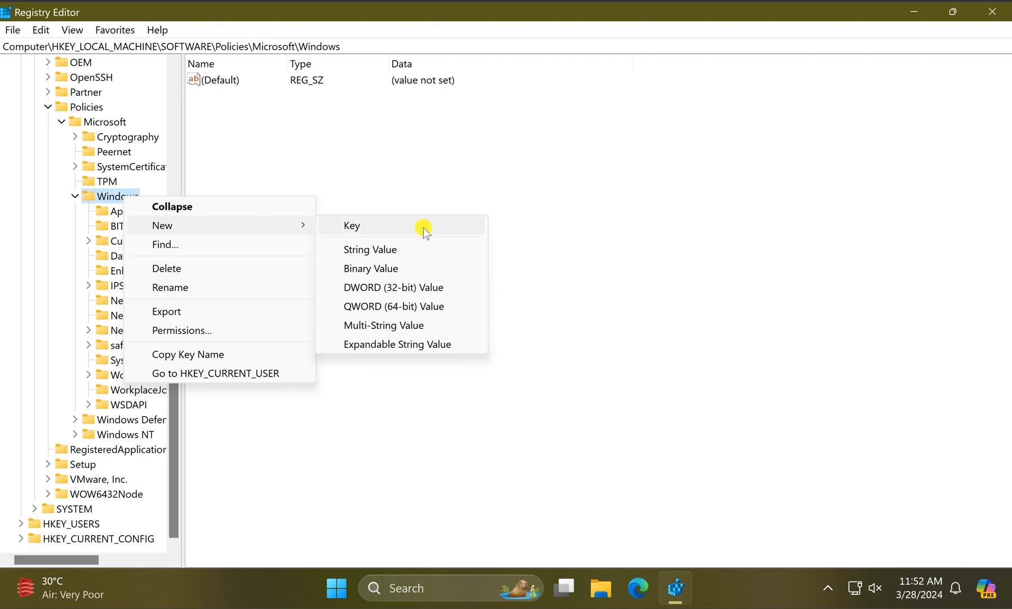
{"action": "left_click", "coordinate": [351, 226]}
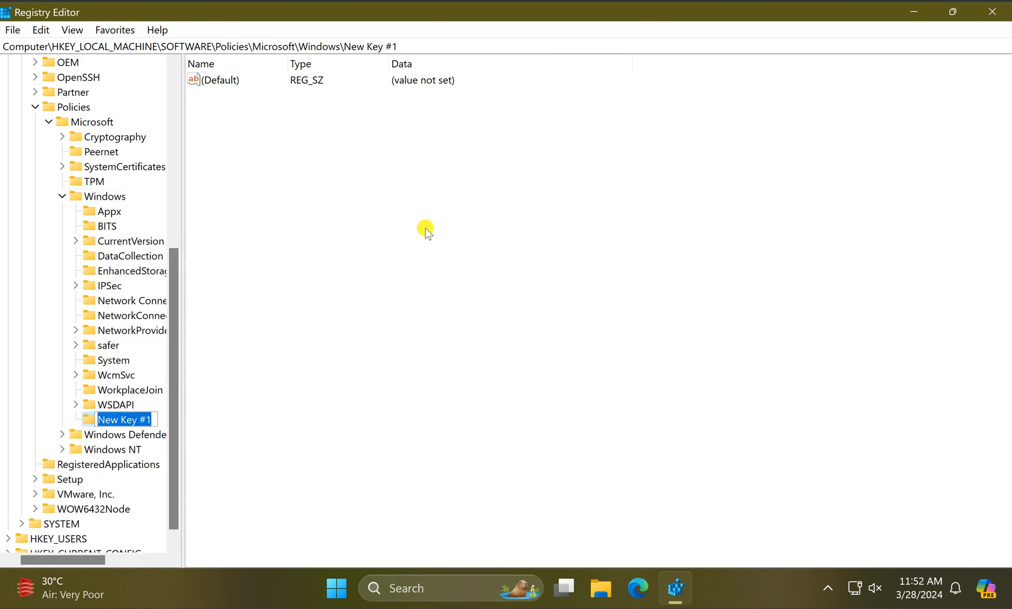
{"action": "type", "text": "Explorer"}
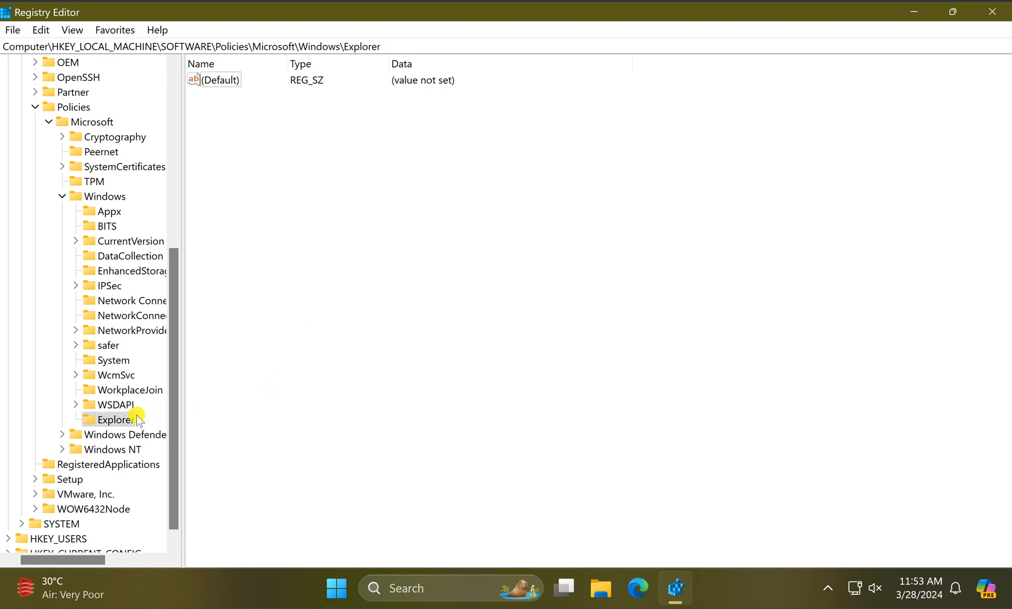
{"action": "left_click", "coordinate": [116, 419]}
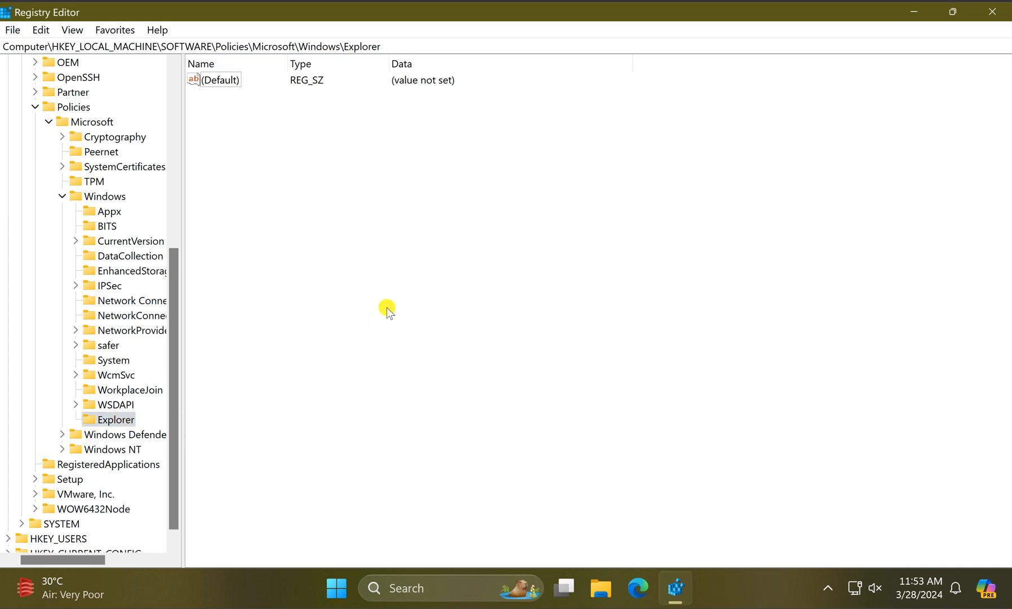
{"action": "mouse_move", "coordinate": [444, 246]}
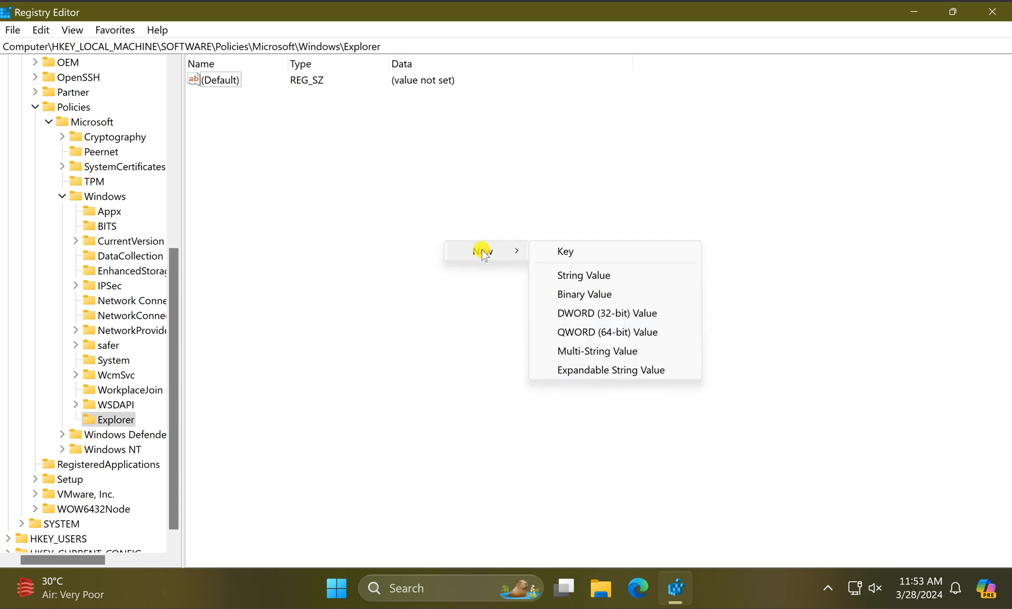
{"action": "mouse_move", "coordinate": [632, 279]}
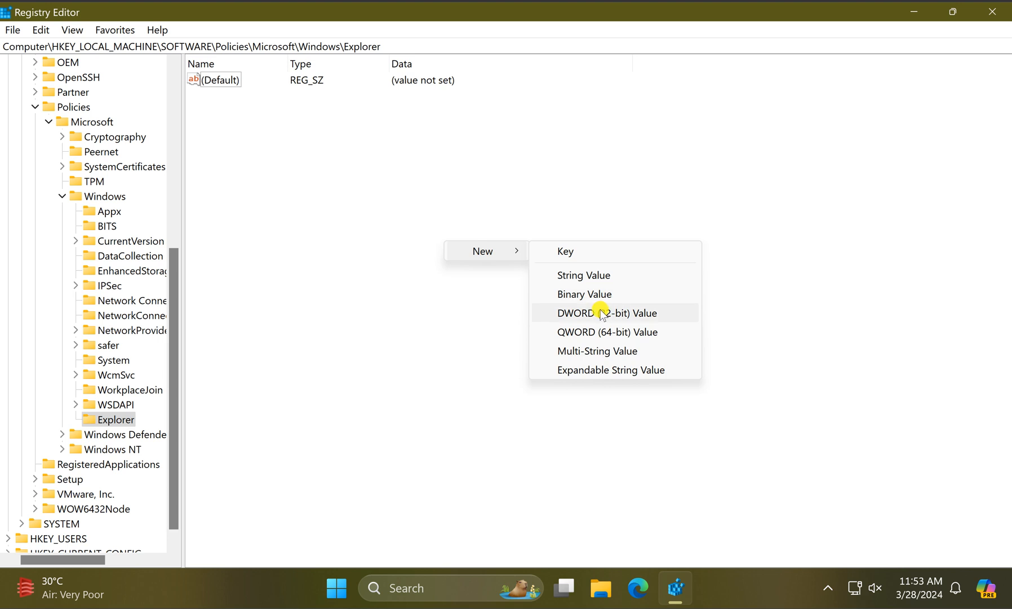
- Create a DWORD (32-bit) value named DisableSearchBoxSuggestions in Explorer
{"action": "left_click", "coordinate": [607, 313]}
{"action": "type", "text": "DisableSearchBoxSuggestions"}
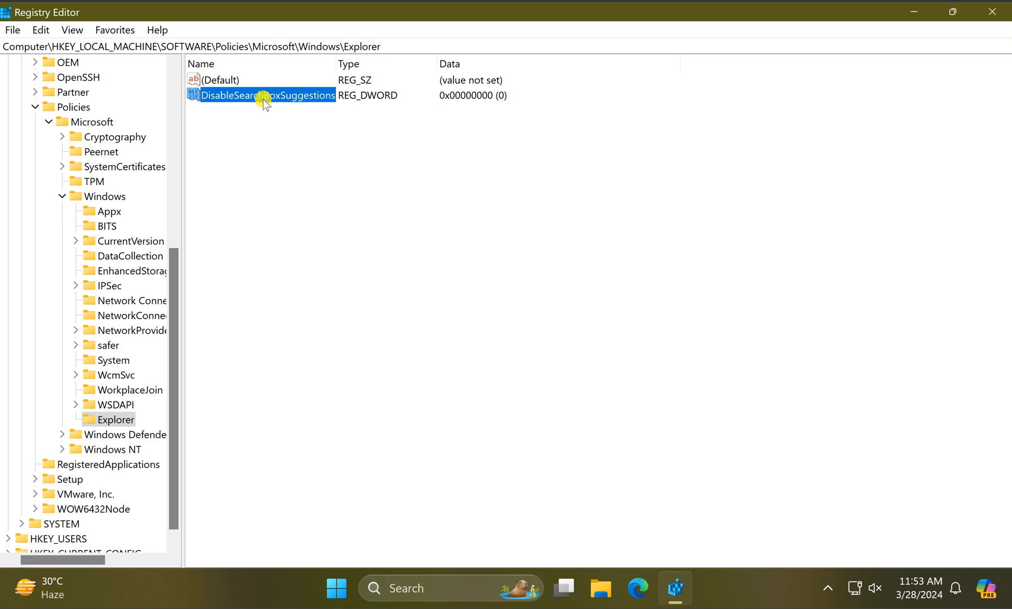
- Set DisableSearchBoxSuggestions value data to 1 and confirm
{"action": "double_click", "coordinate": [266, 94]}
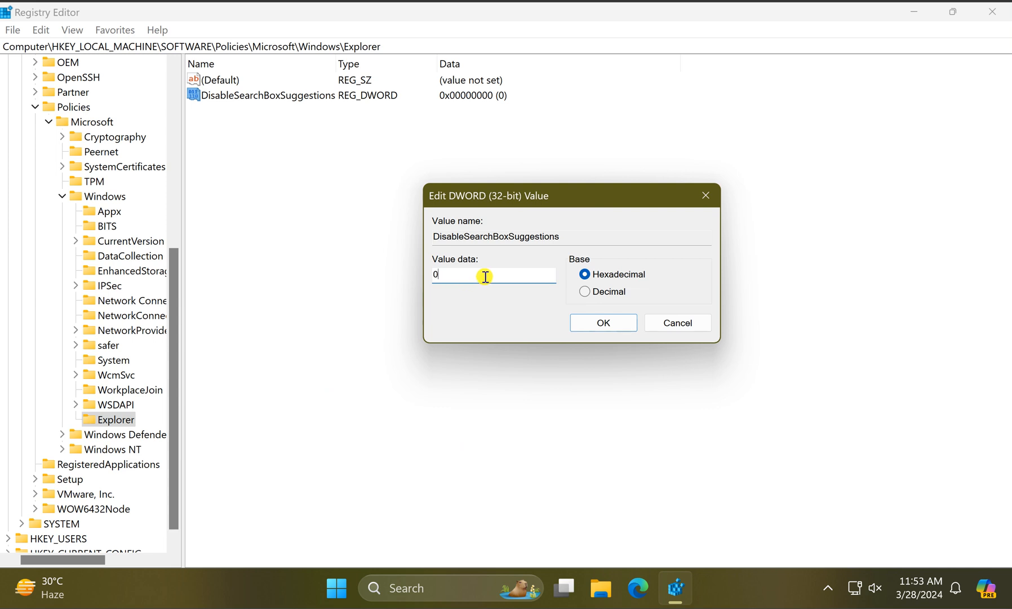
{"action": "type", "text": "1"}
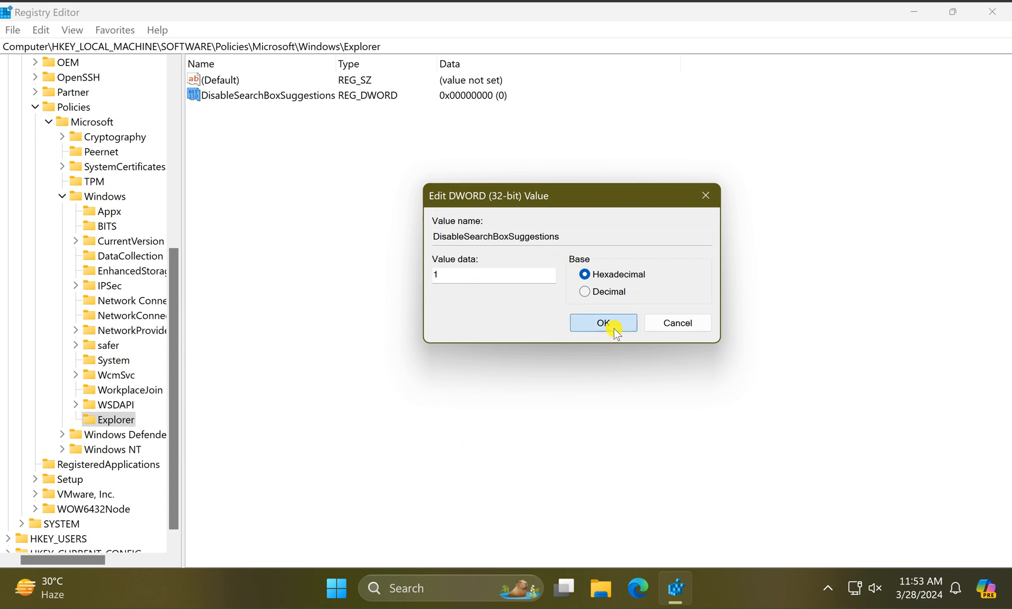
{"action": "left_click", "coordinate": [603, 322]}
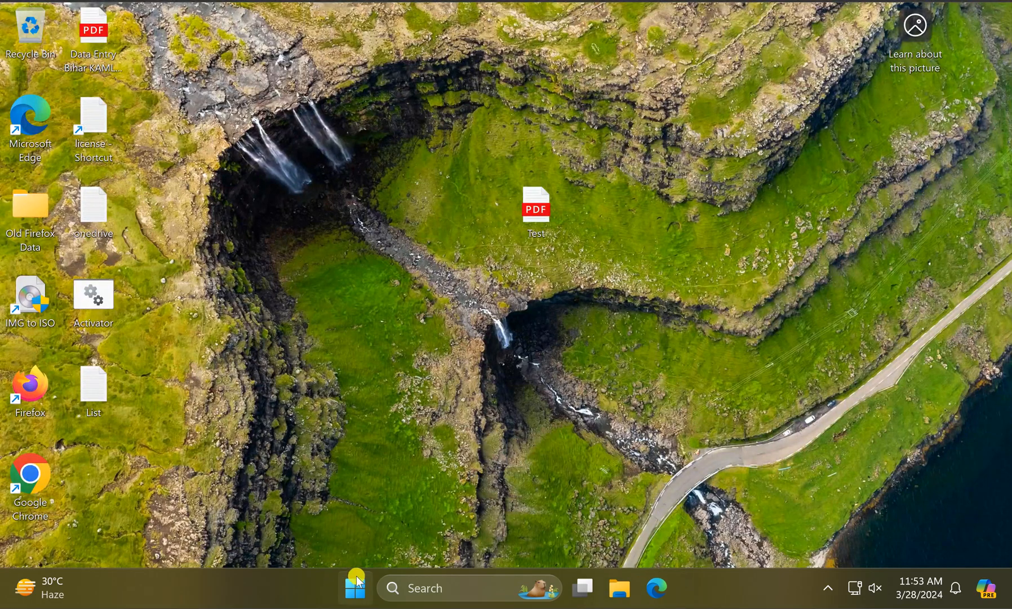
- Open the taskbar Search flyout to verify Copilot no longer appears
{"action": "left_click", "coordinate": [354, 588]}
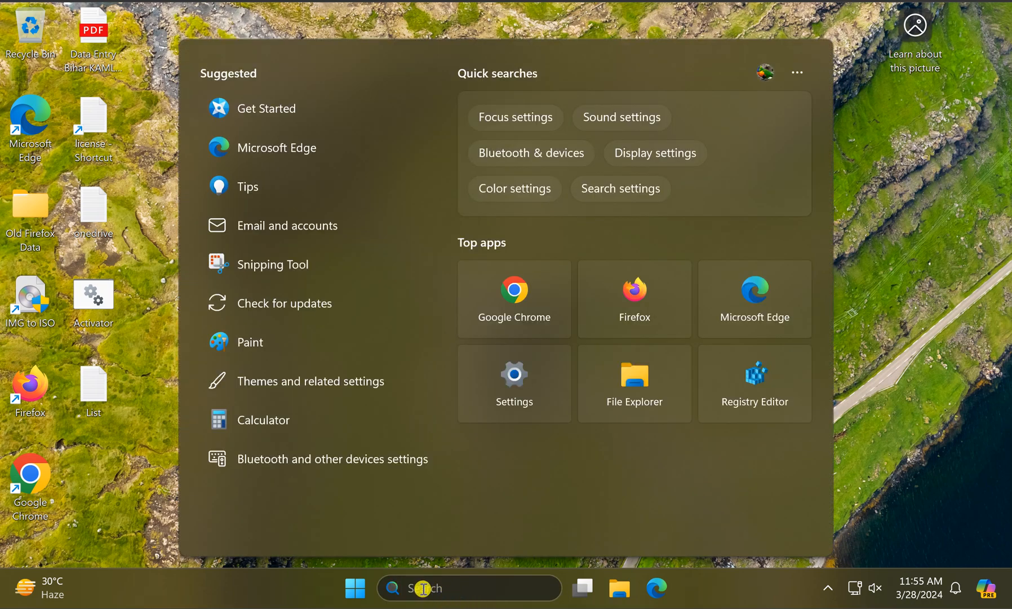
{"action": "mouse_move", "coordinate": [795, 120]}
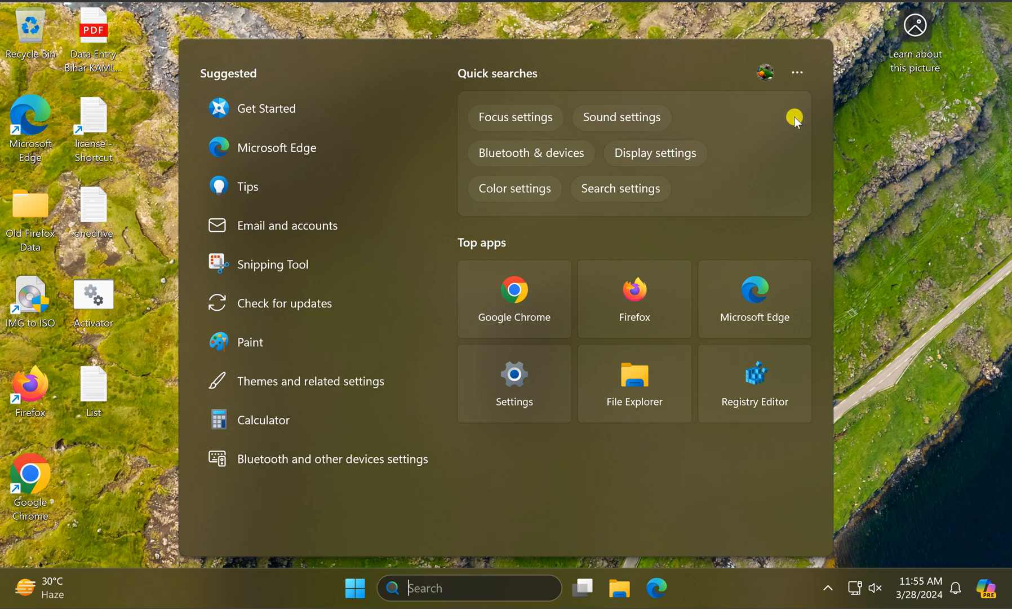
{"action": "mouse_move", "coordinate": [828, 48]}
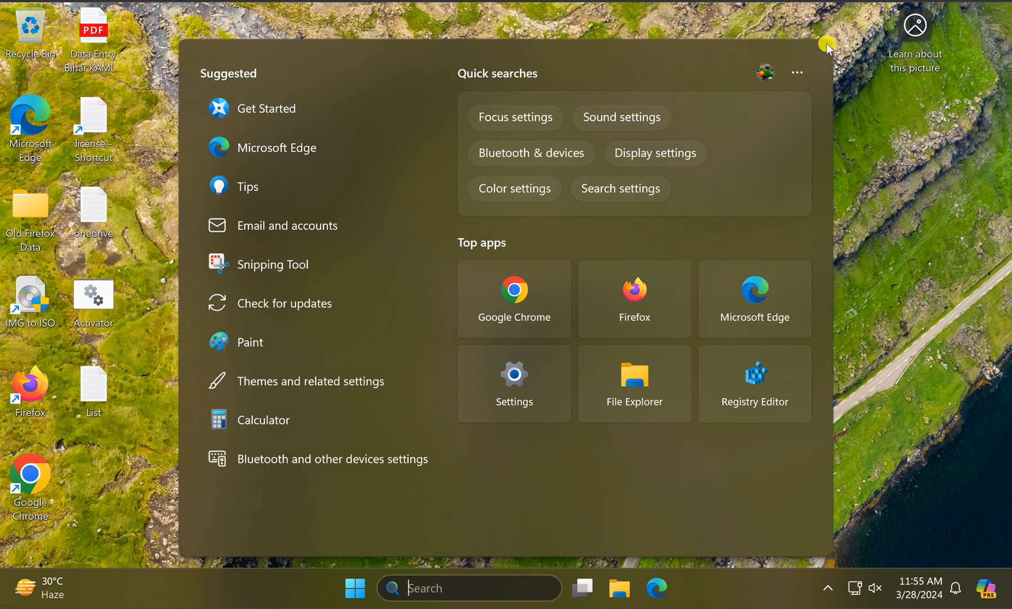
{"action": "mouse_move", "coordinate": [825, 53]}
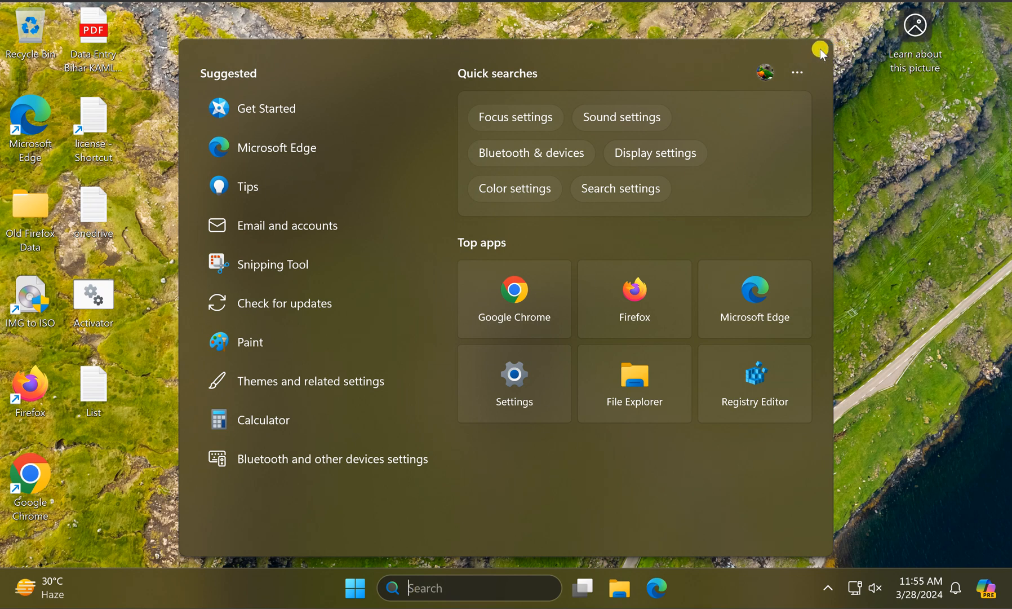